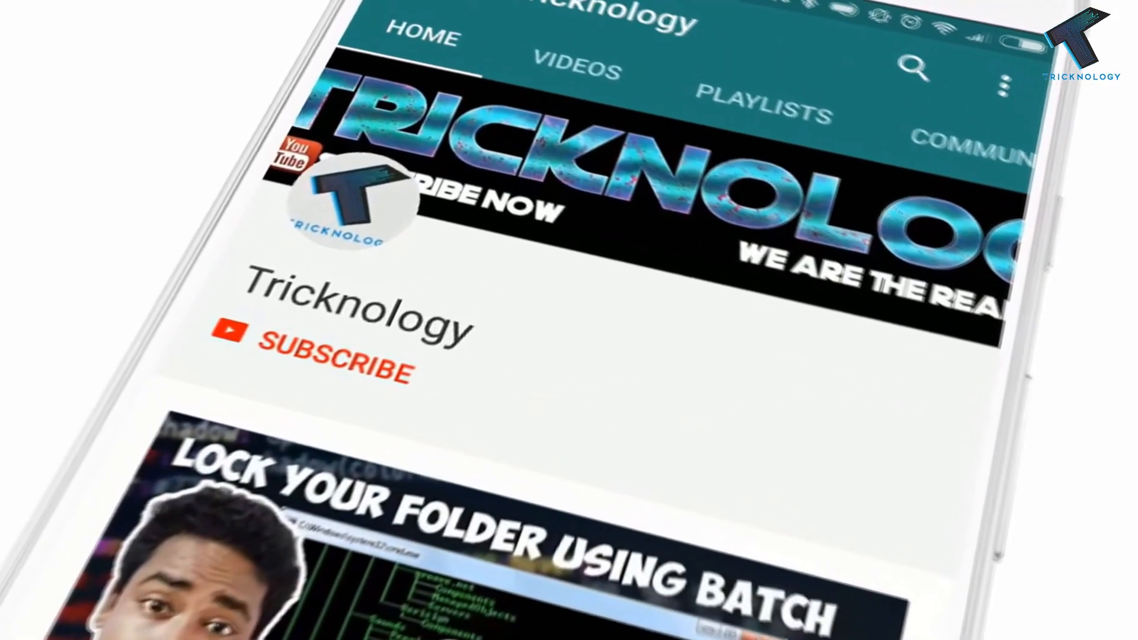
Bring the empty Windows 7 desktop into view with no programs open.
left_click(331, 362)
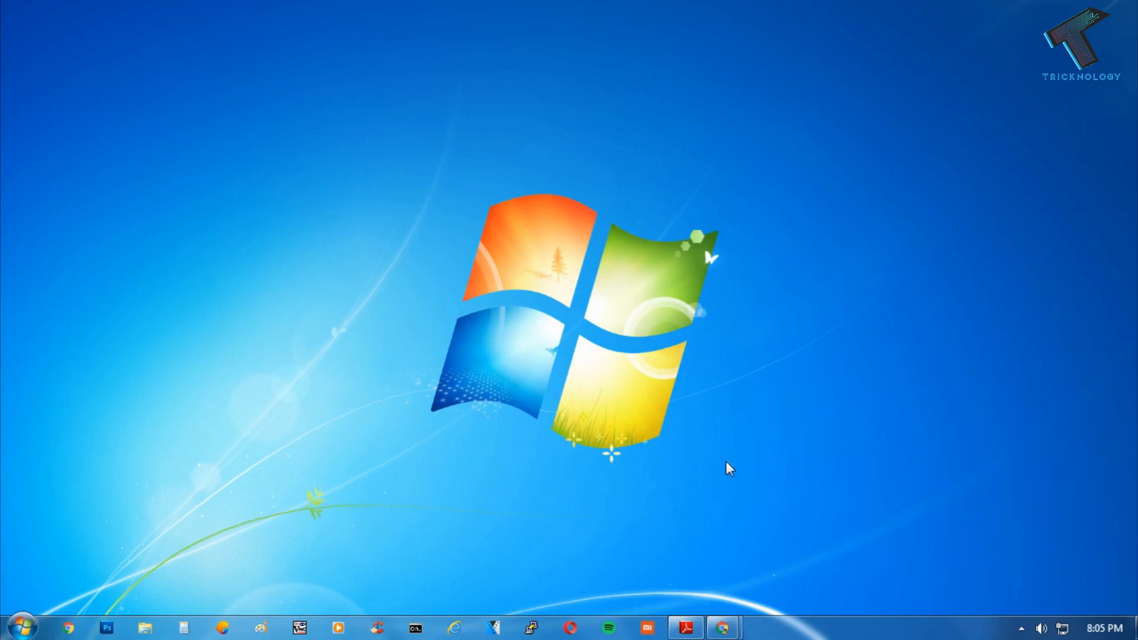
Launch Adobe Reader from the taskbar showing sample.pdf, then reveal the Edit menu commands.
left_click(684, 628)
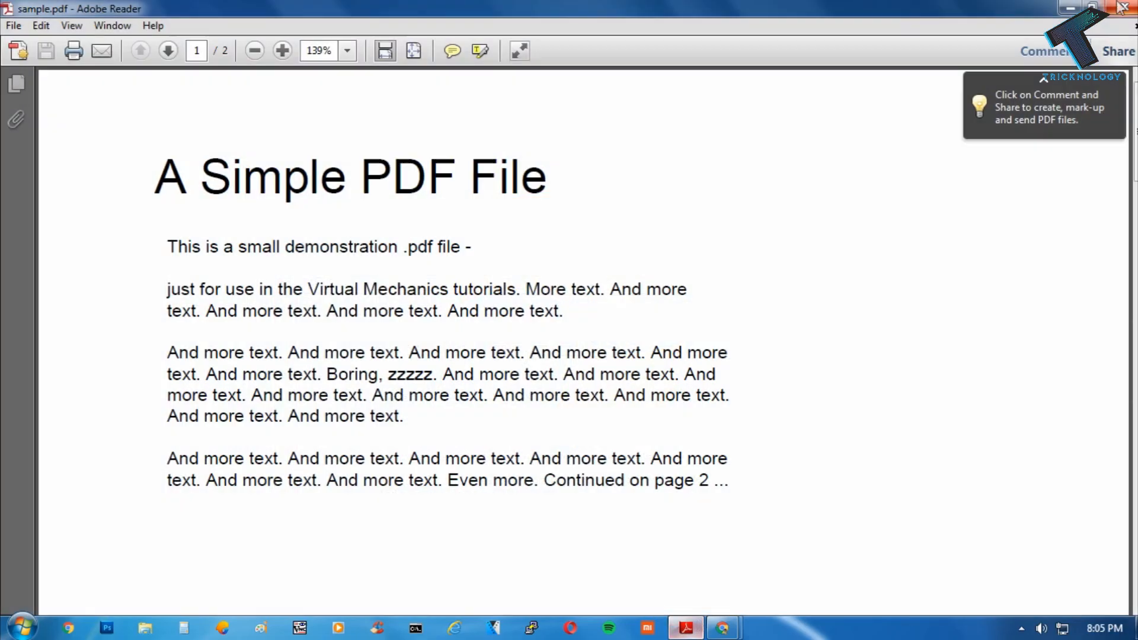
mouse_move(135, 173)
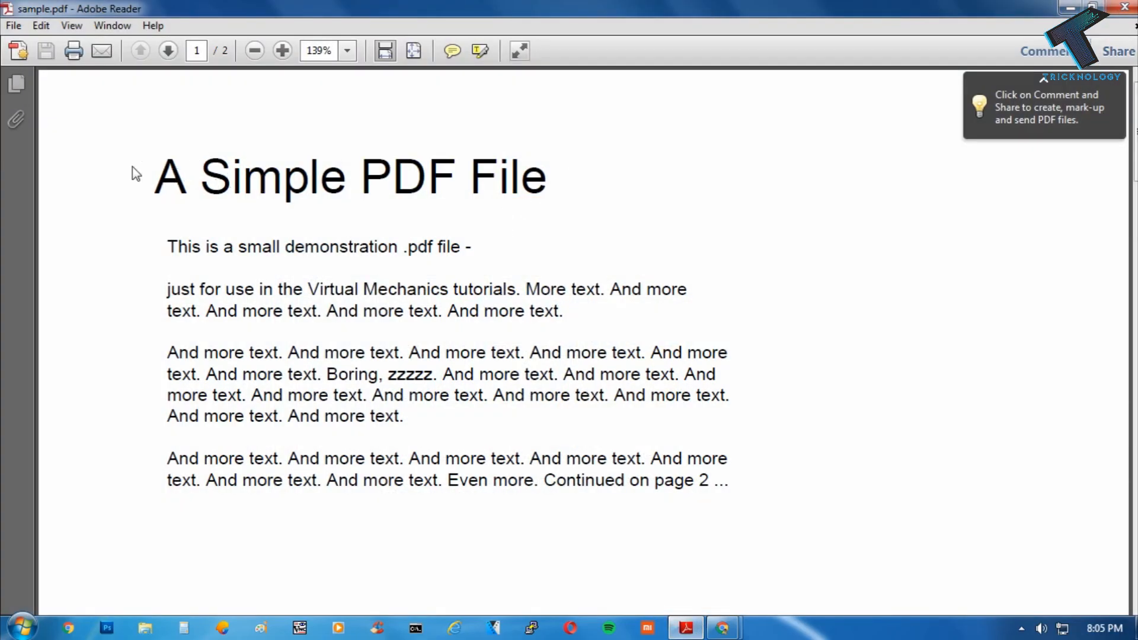
scroll("up", 3)
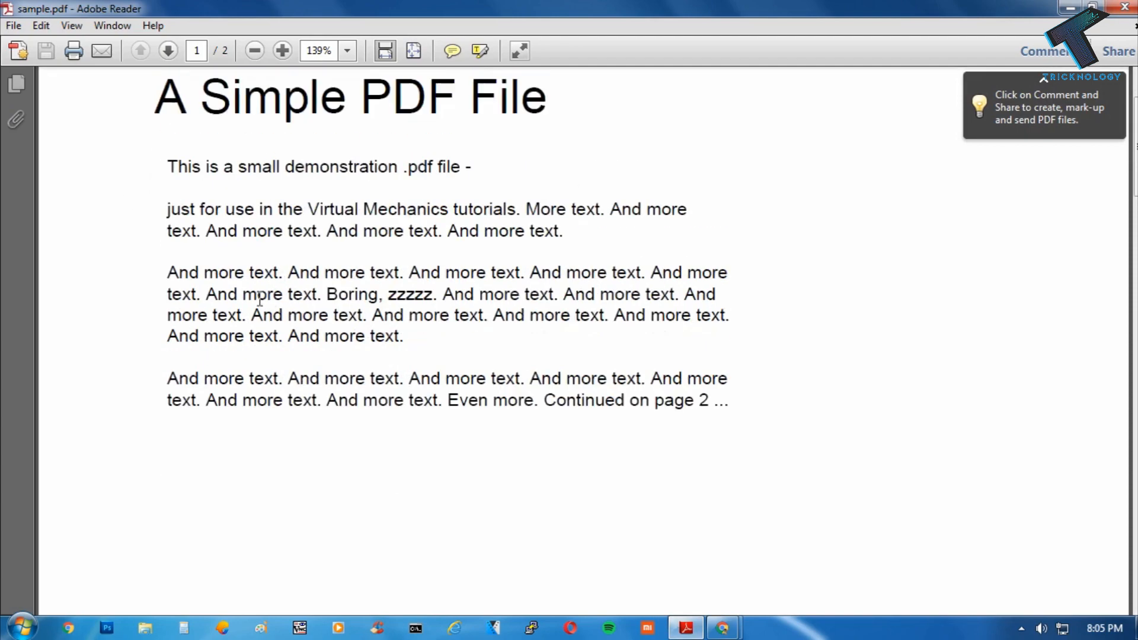
scroll("down", 3)
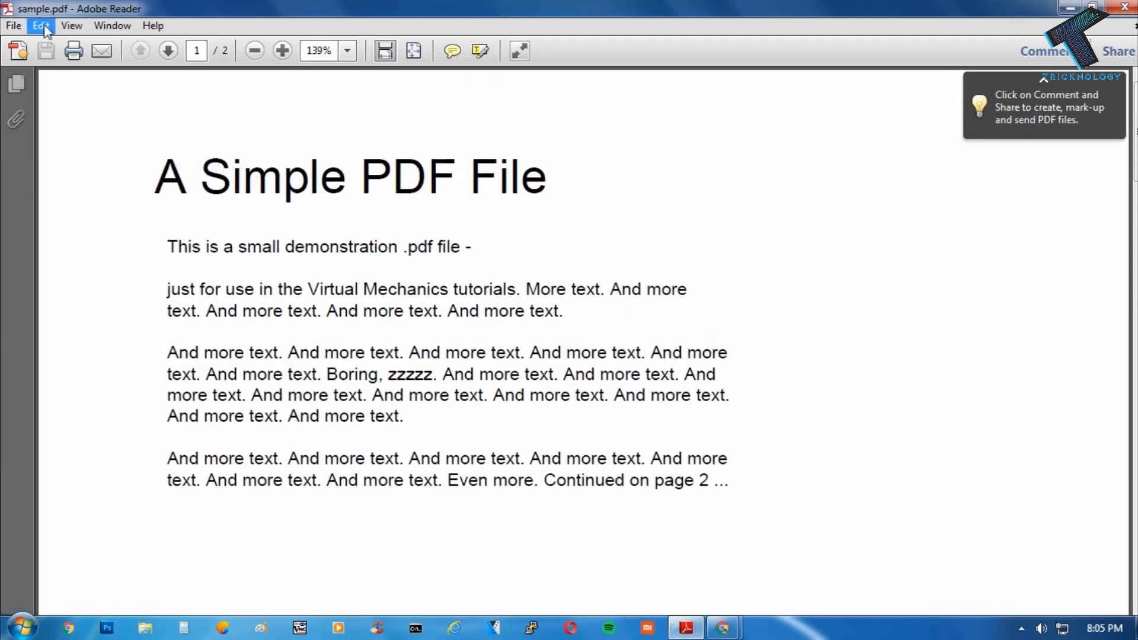
left_click(40, 25)
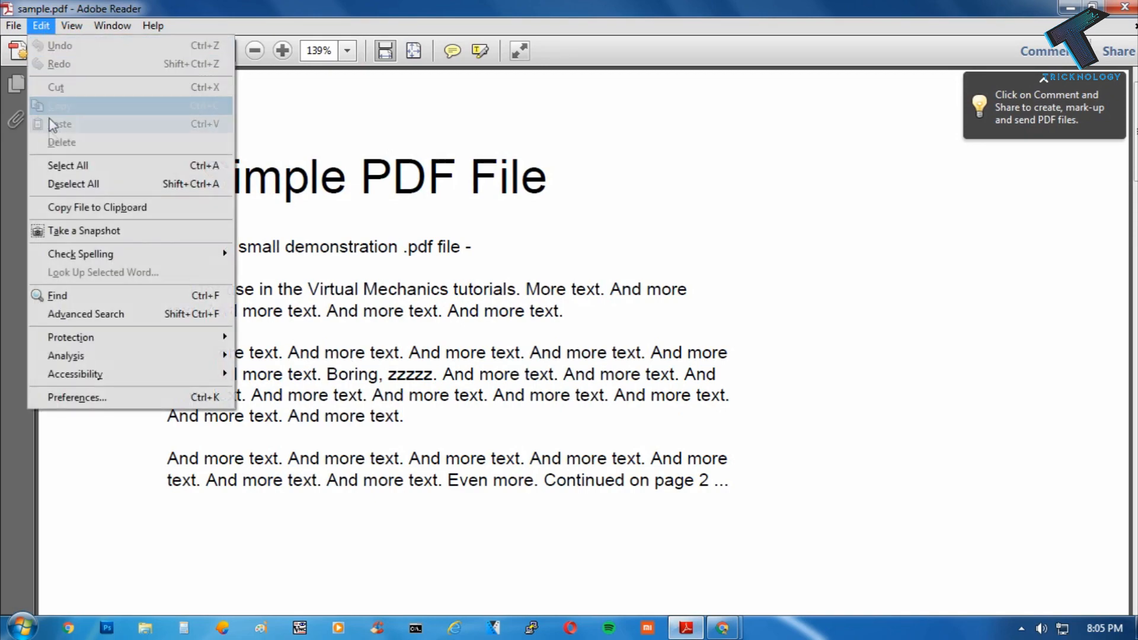
In Preferences > General, turn off Enable Protected Mode at startup and confirm with Yes and OK.
left_click(76, 397)
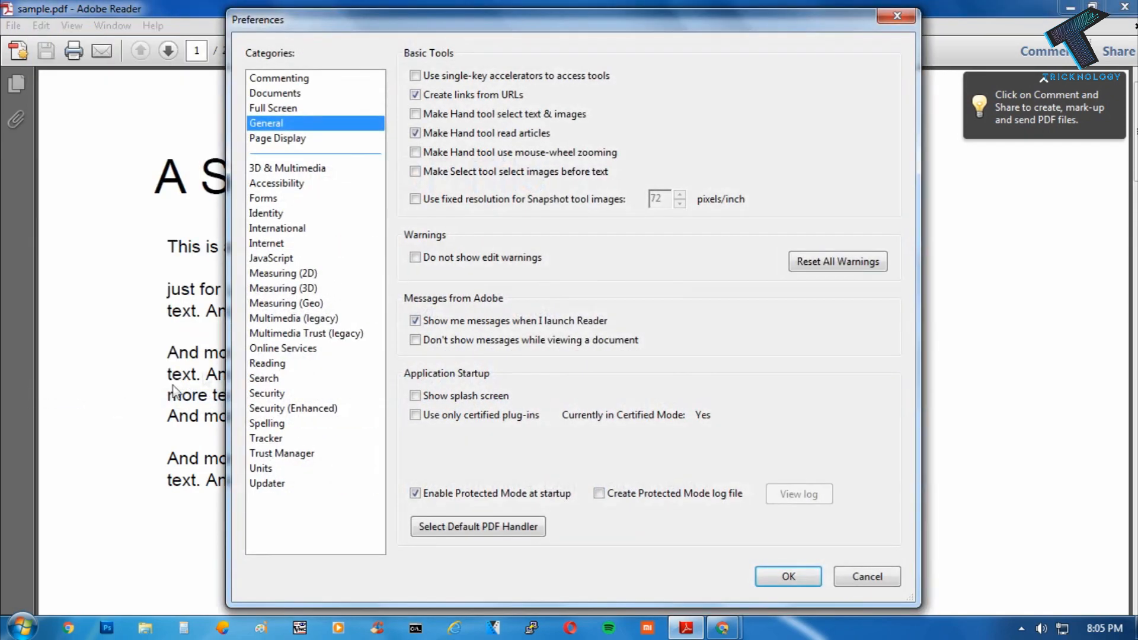
mouse_move(273, 118)
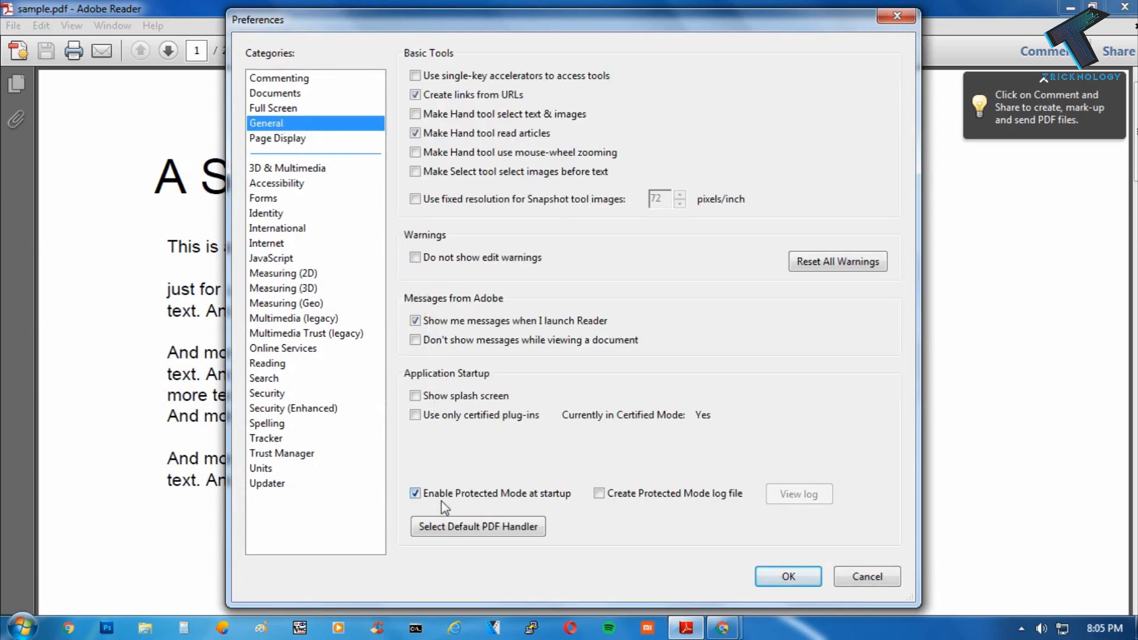
left_click(415, 493)
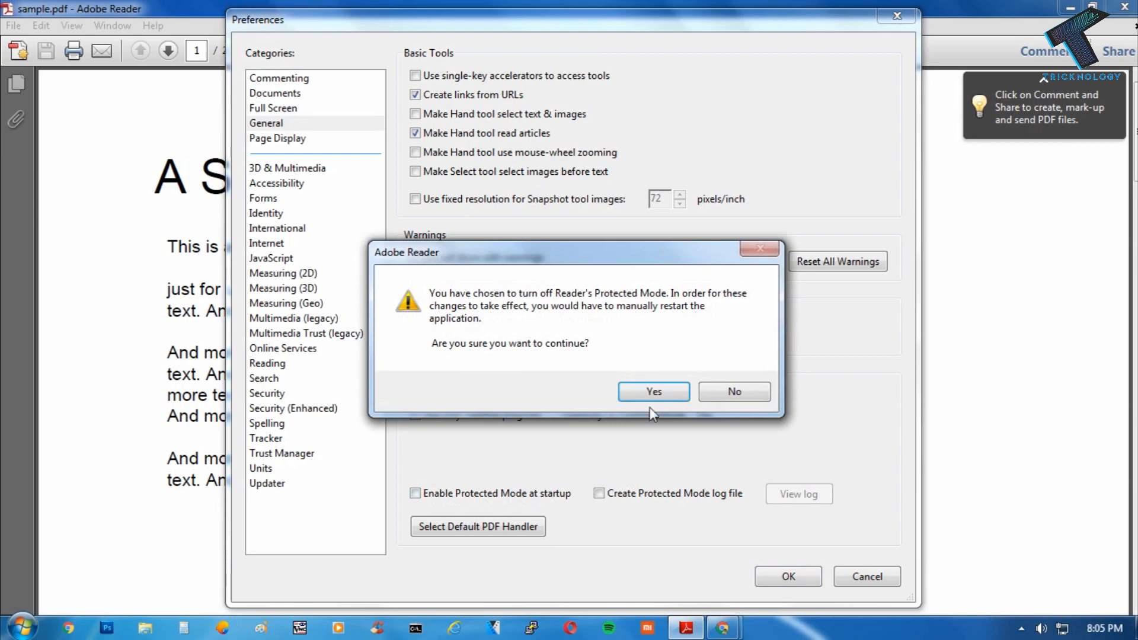
left_click(652, 391)
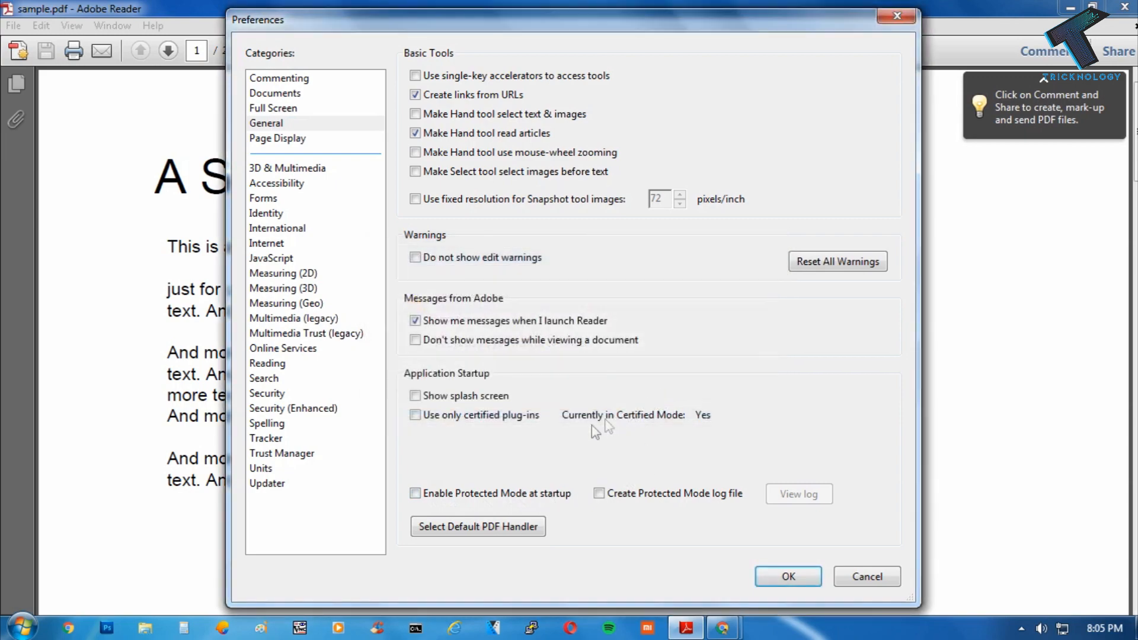
left_click(787, 576)
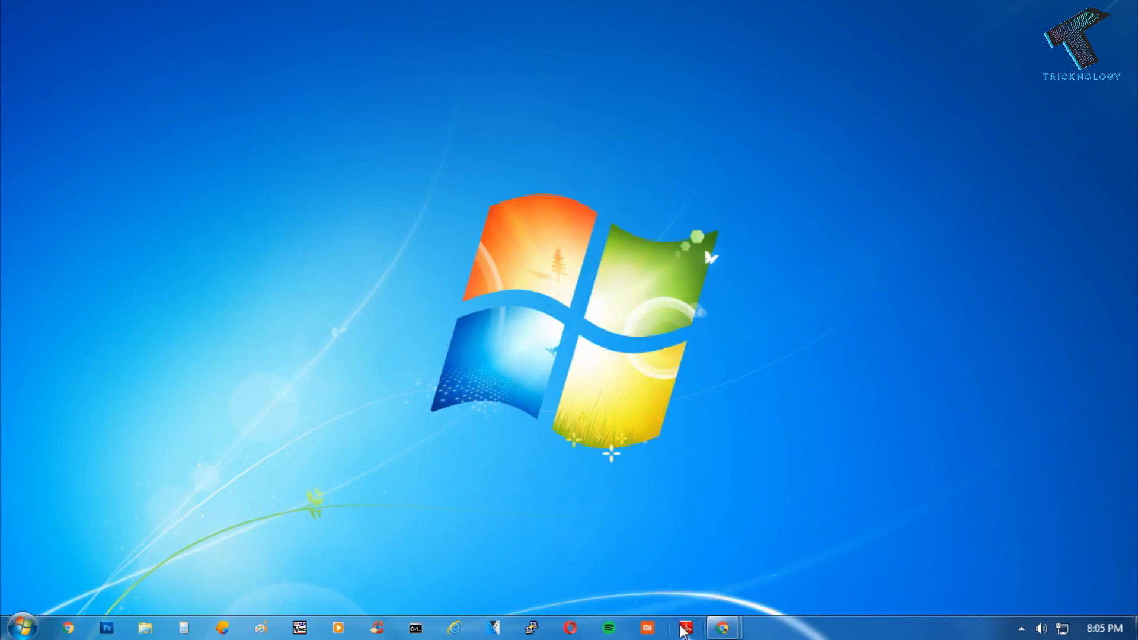
Relaunch Adobe Reader from the taskbar so sample.pdf reopens normally.
left_click(683, 628)
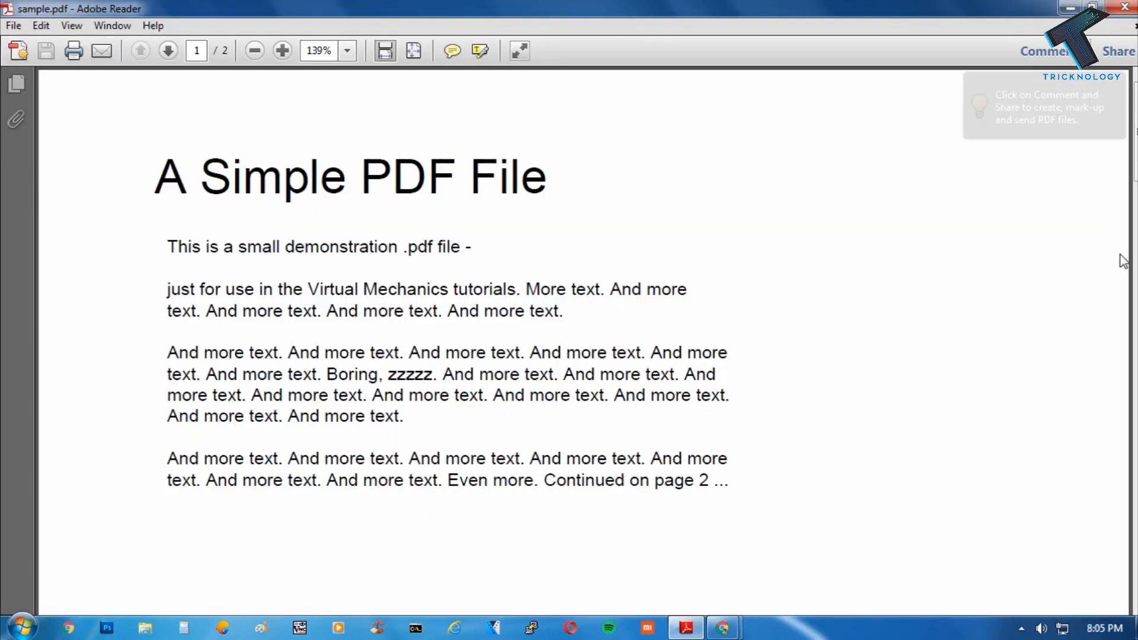